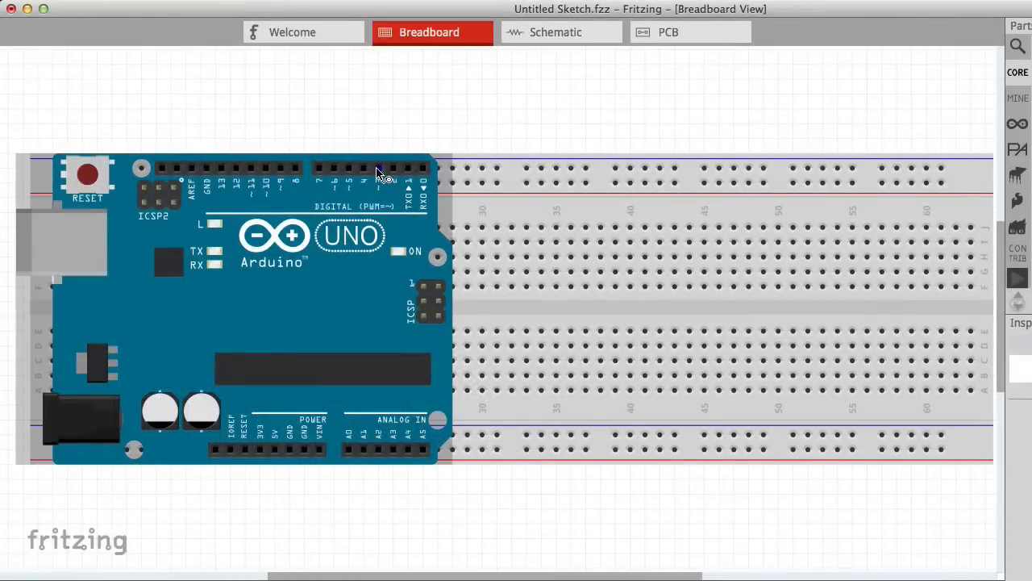
# - Pull a blue wire from an Arduino digital pin into empty space above the breadboard
pyautogui.moveTo(379, 170); pyautogui.dragTo(677, 87)
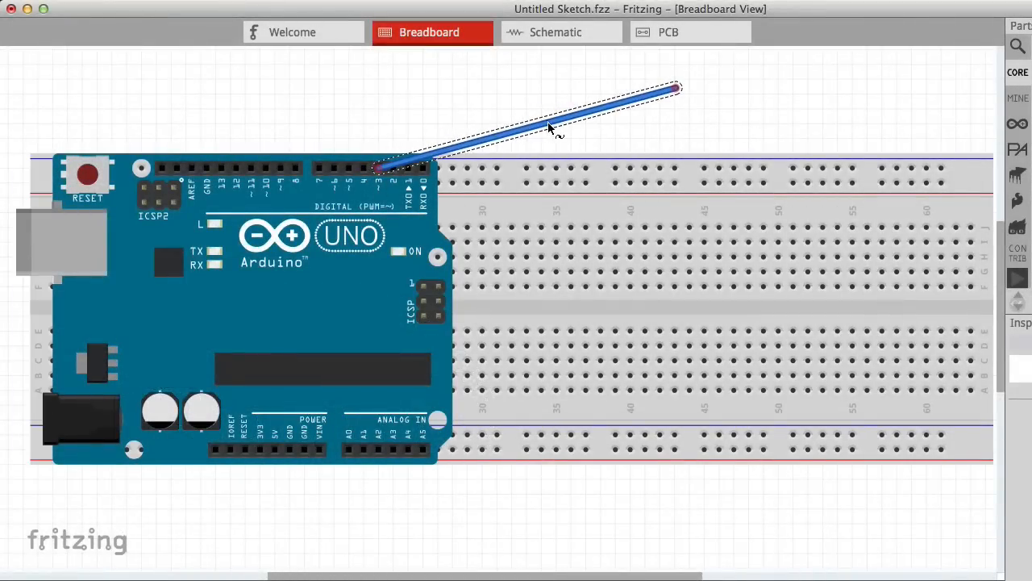
pyautogui.click(757, 135)
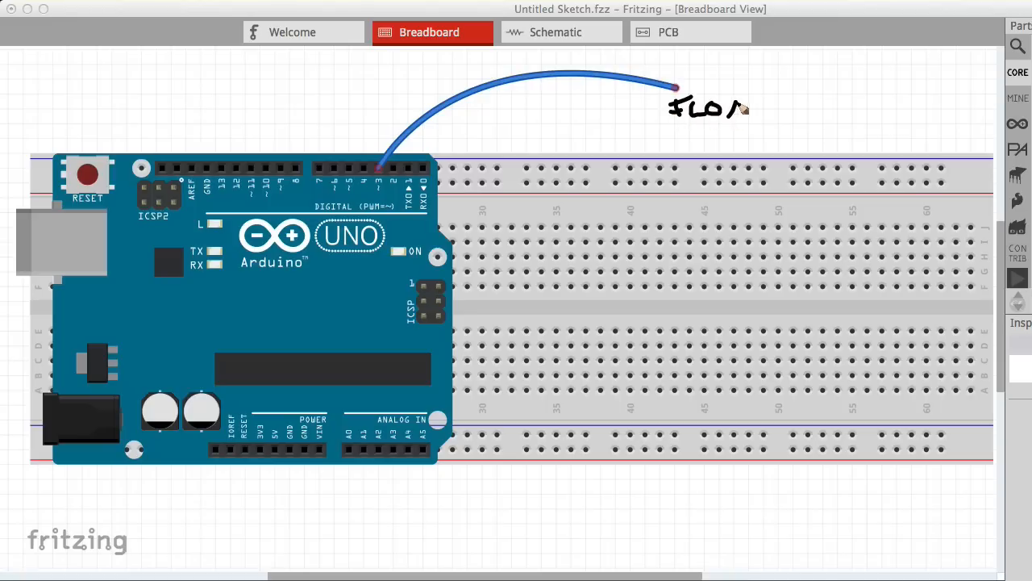
# - Annotate the loose wire 'FLOATING' and bend it into a curve
pyautogui.write('AT')
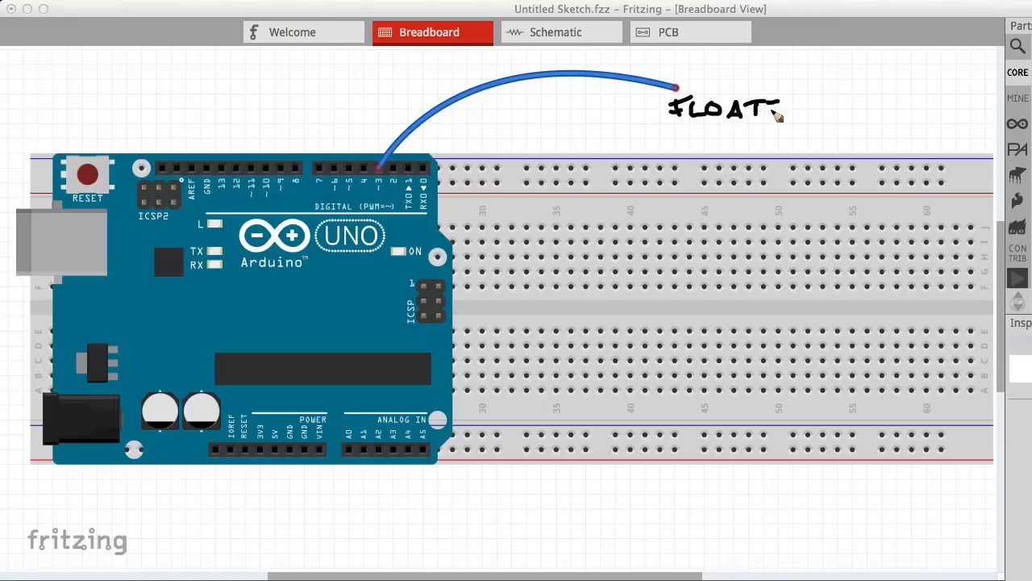
pyautogui.write('ING')
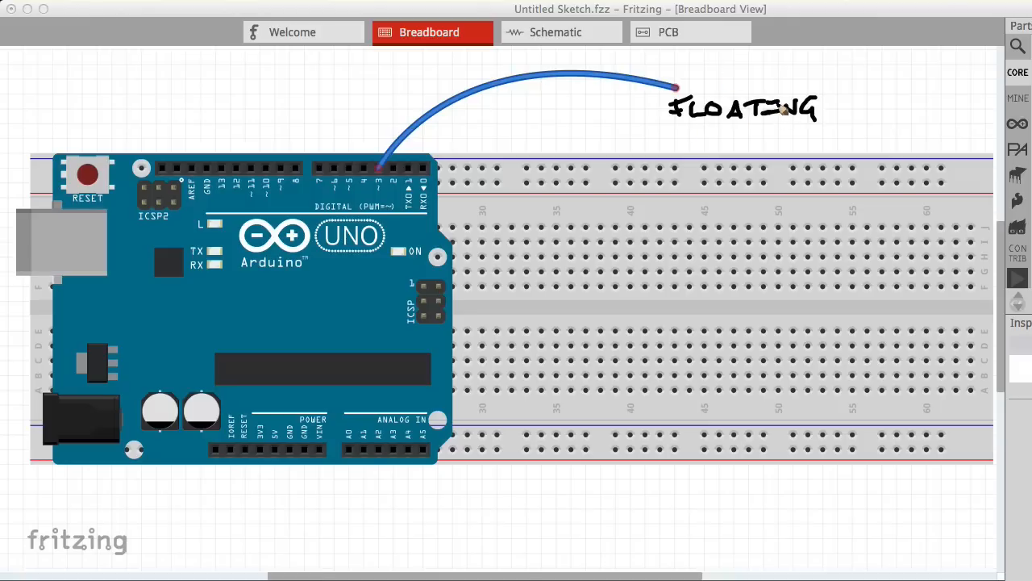
pyautogui.moveTo(729, 145)
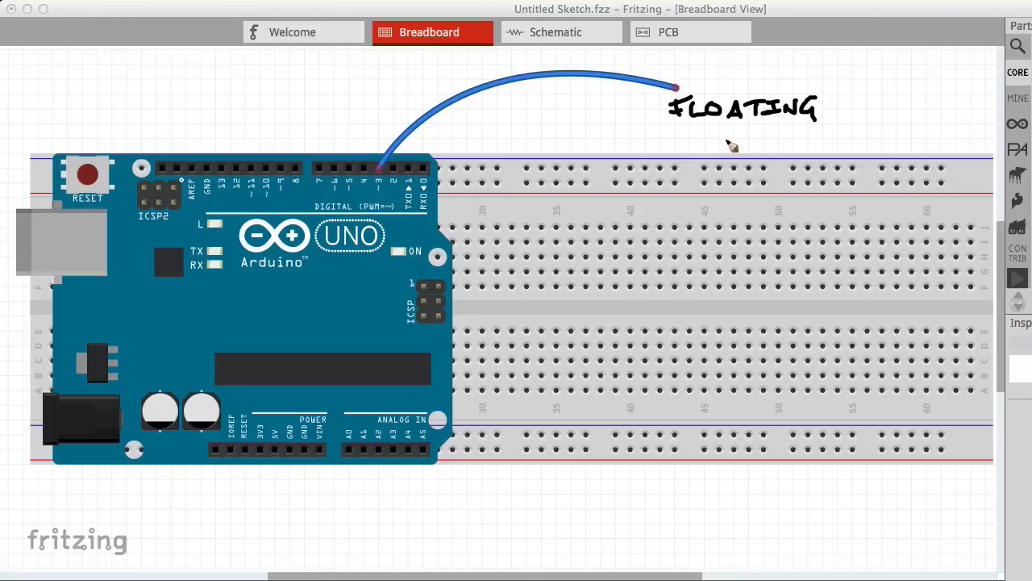
pyautogui.moveTo(671, 137); pyautogui.dragTo(824, 131)
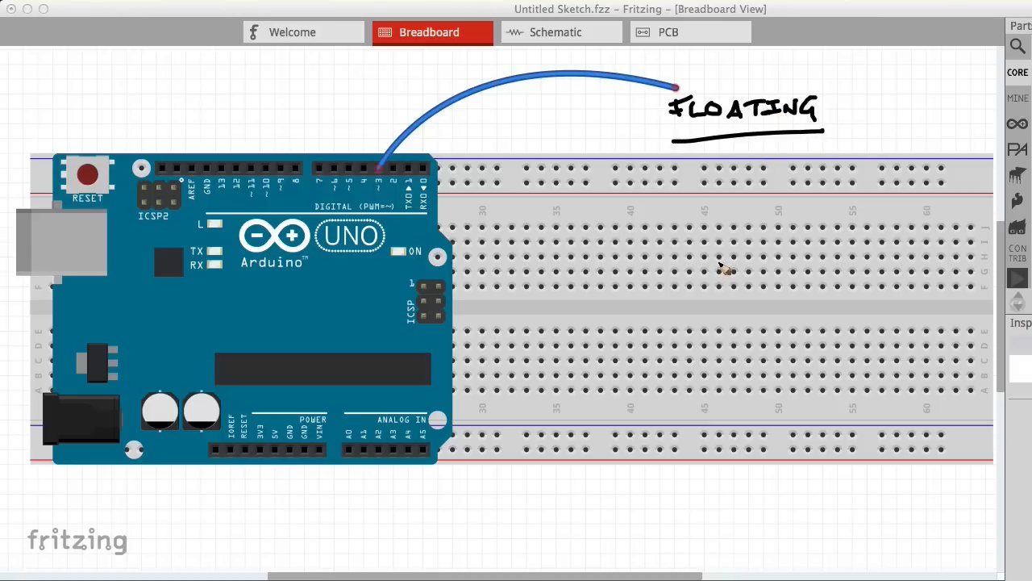
pyautogui.moveTo(766, 229)
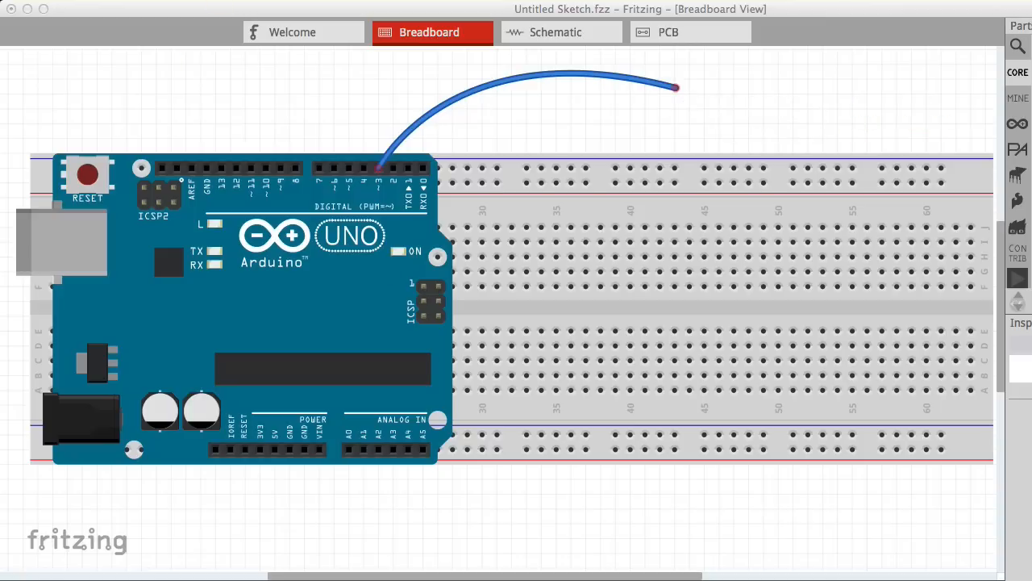
pyautogui.moveTo(591, 77)
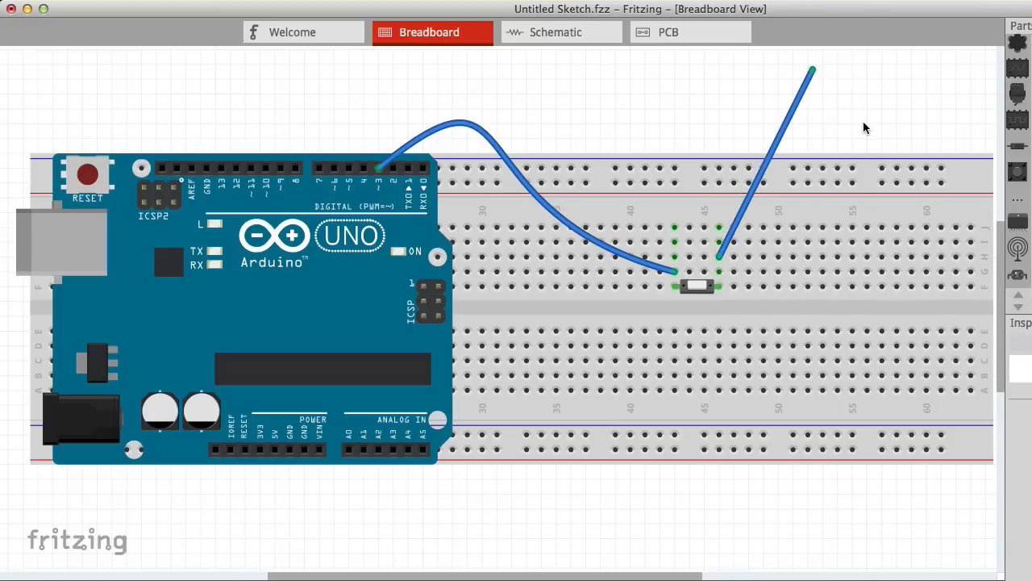
pyautogui.moveTo(922, 133)
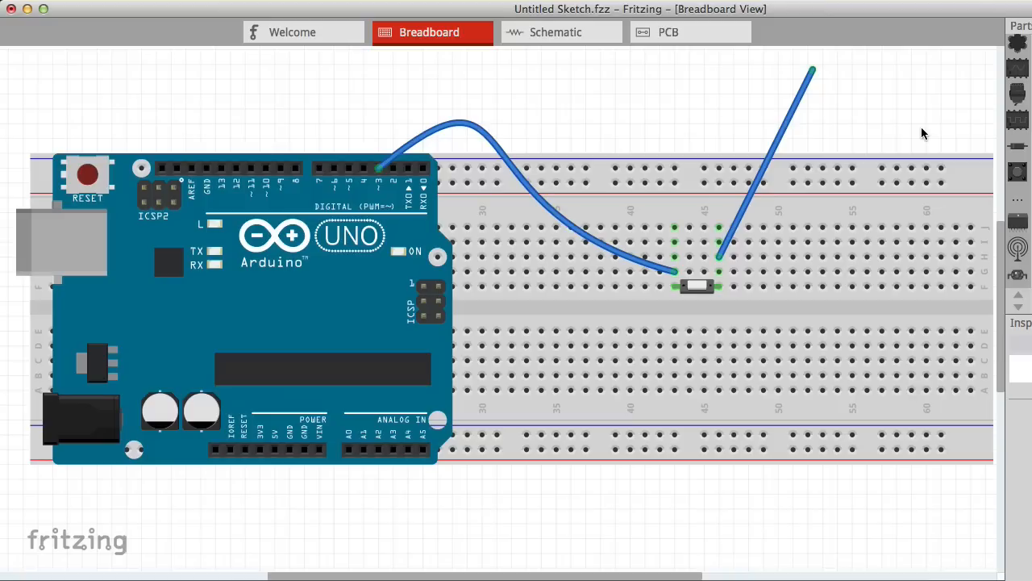
pyautogui.moveTo(719, 22)
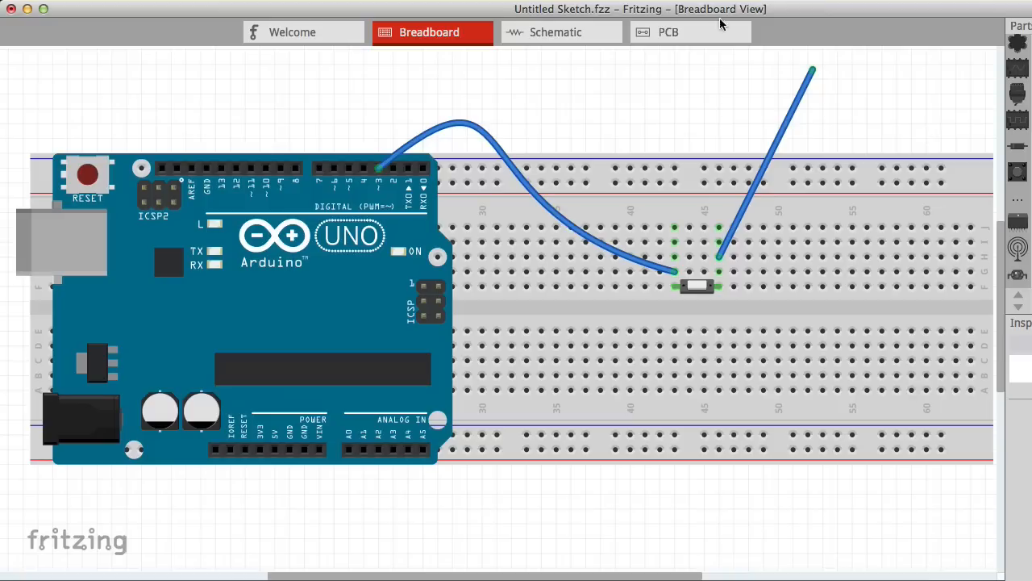
pyautogui.moveTo(826, 92)
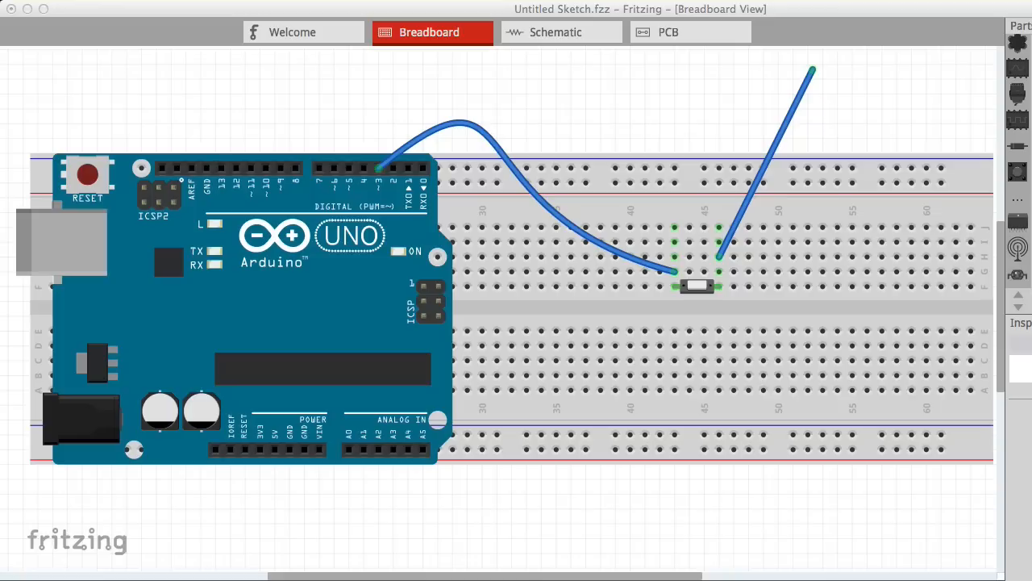
pyautogui.moveTo(701, 141)
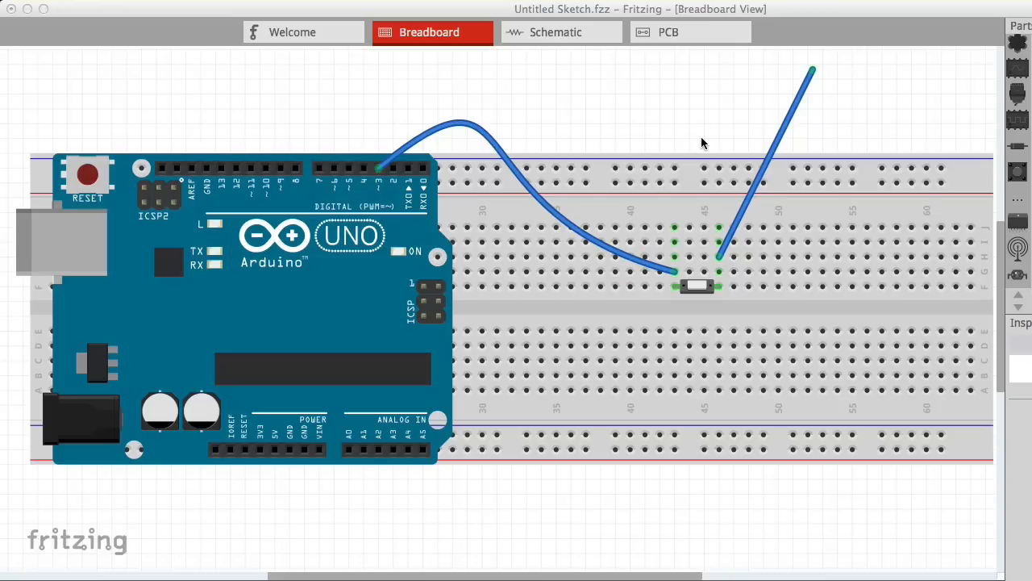
pyautogui.moveTo(674, 234)
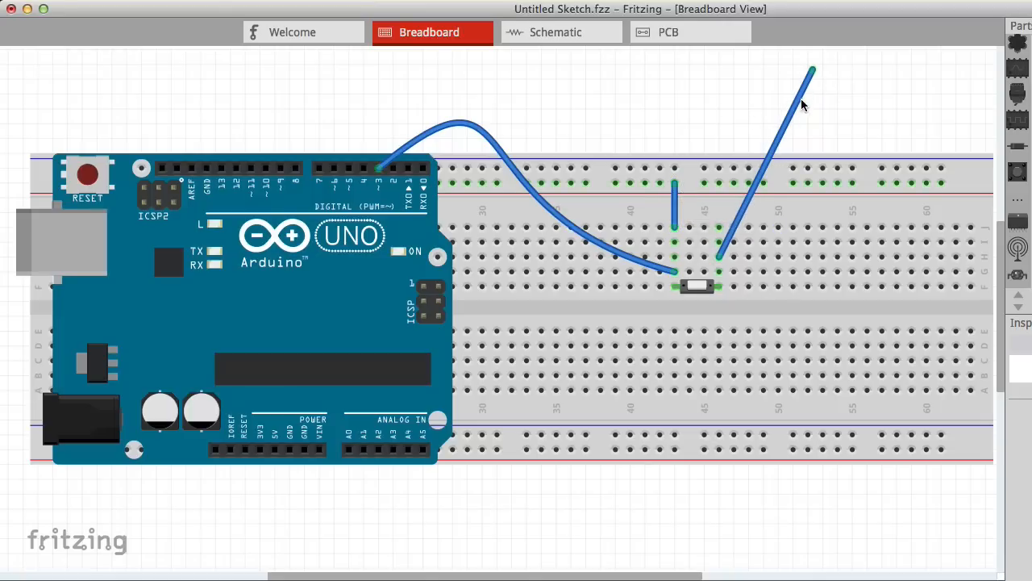
# - Tie the button's loose wire to the top rail and run GND and 5V wires to the bottom rails
pyautogui.moveTo(813, 67); pyautogui.dragTo(852, 170)
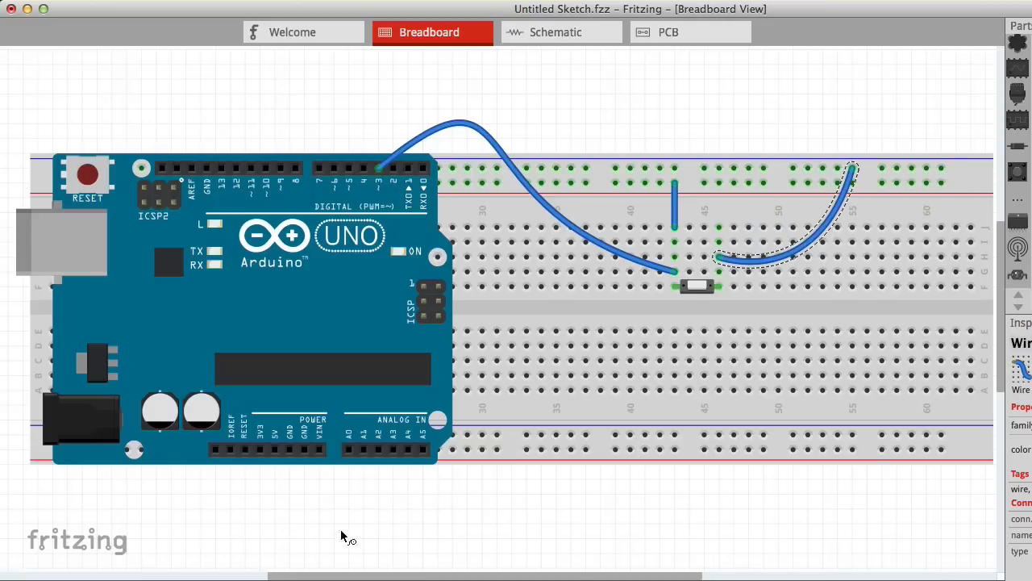
pyautogui.moveTo(303, 448); pyautogui.dragTo(504, 433)
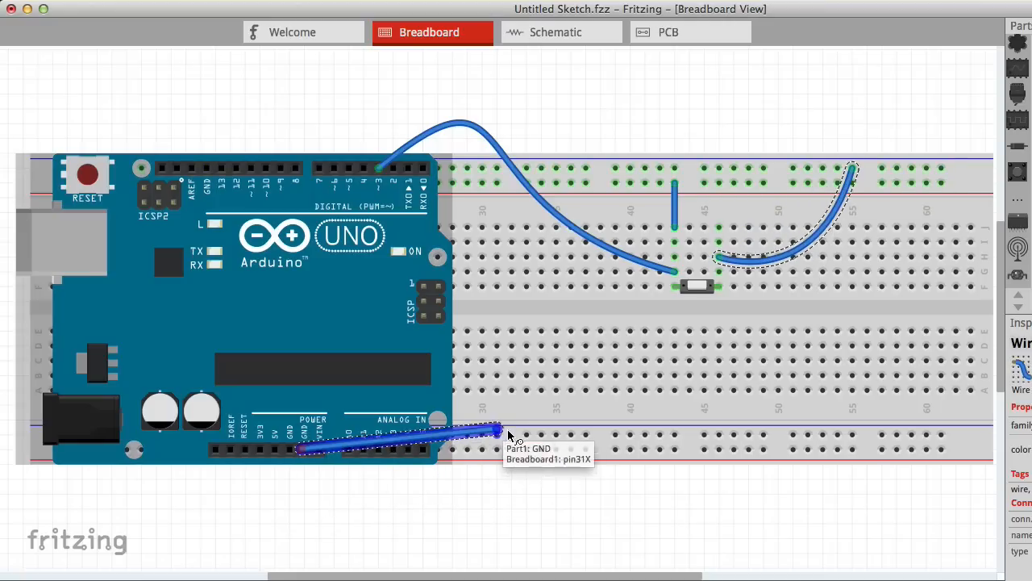
pyautogui.moveTo(508, 433); pyautogui.dragTo(524, 438)
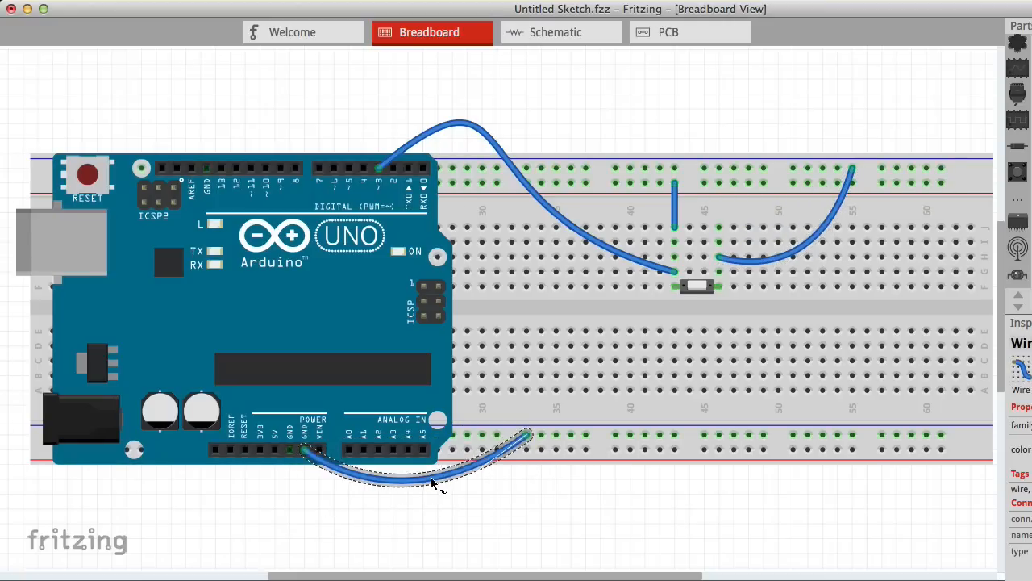
# - Colour the ground wire black and begin recolouring the 5V wire red
pyautogui.rightClick(439, 484)
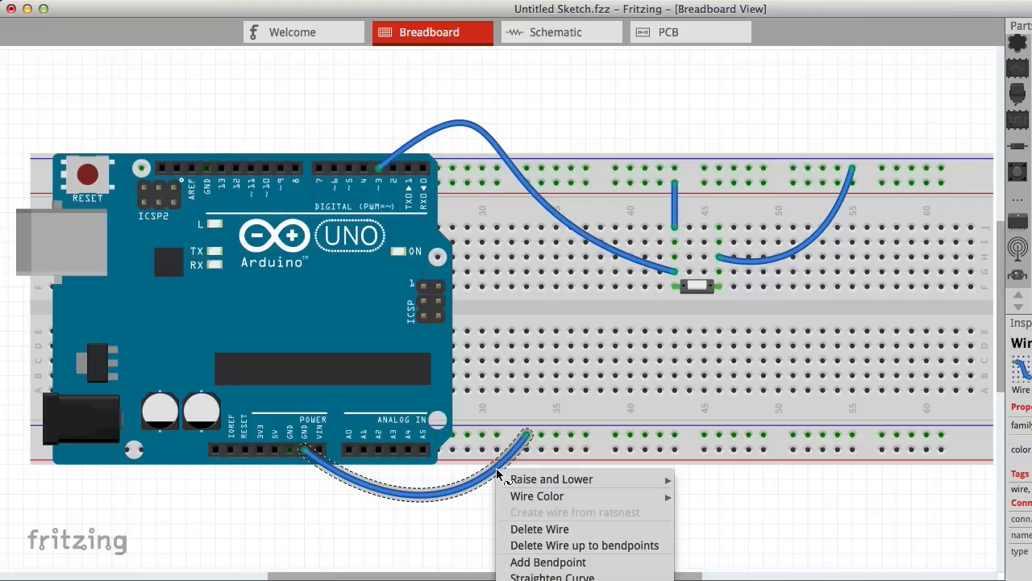
pyautogui.click(537, 497)
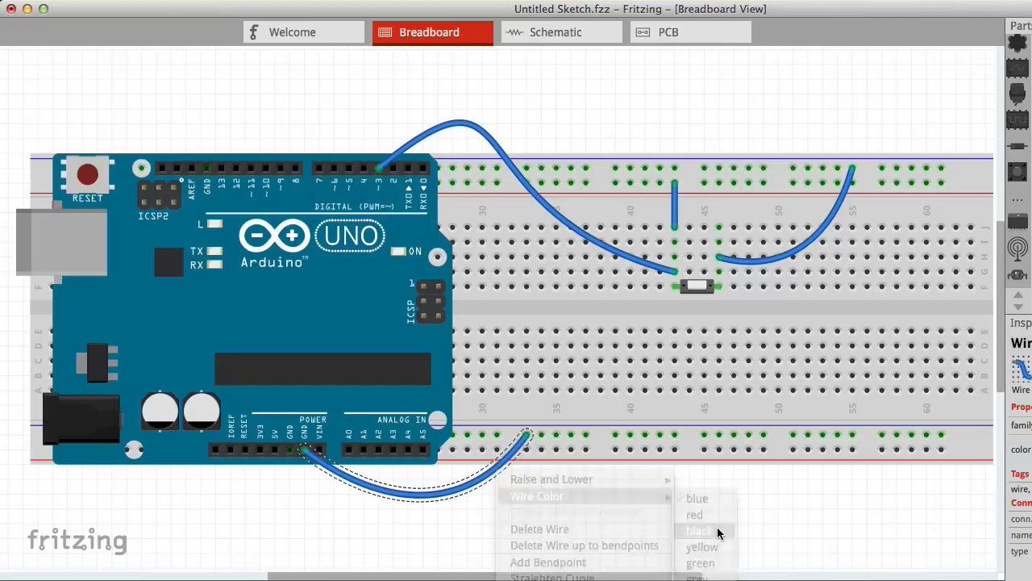
pyautogui.click(697, 531)
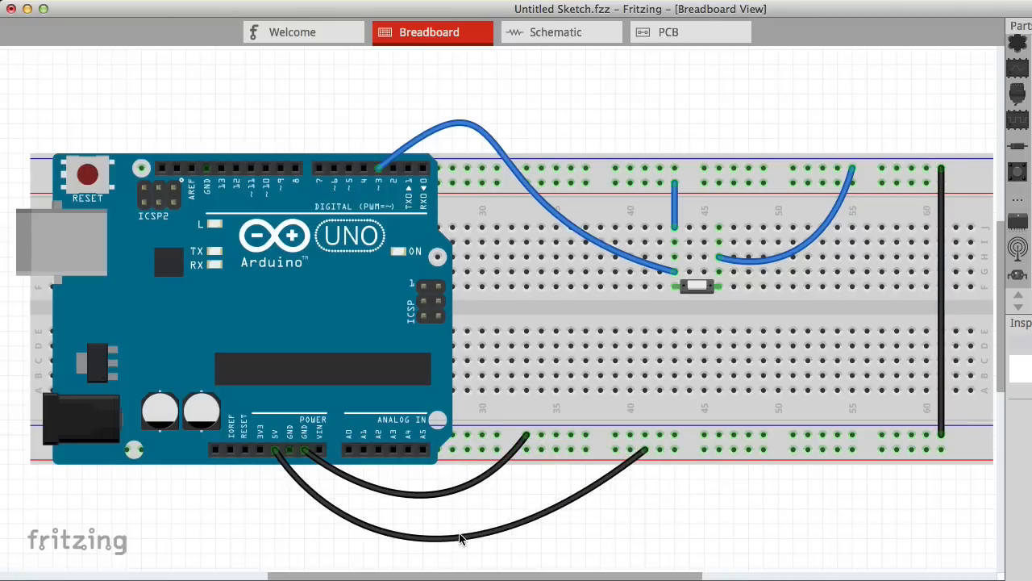
pyautogui.rightClick(460, 538)
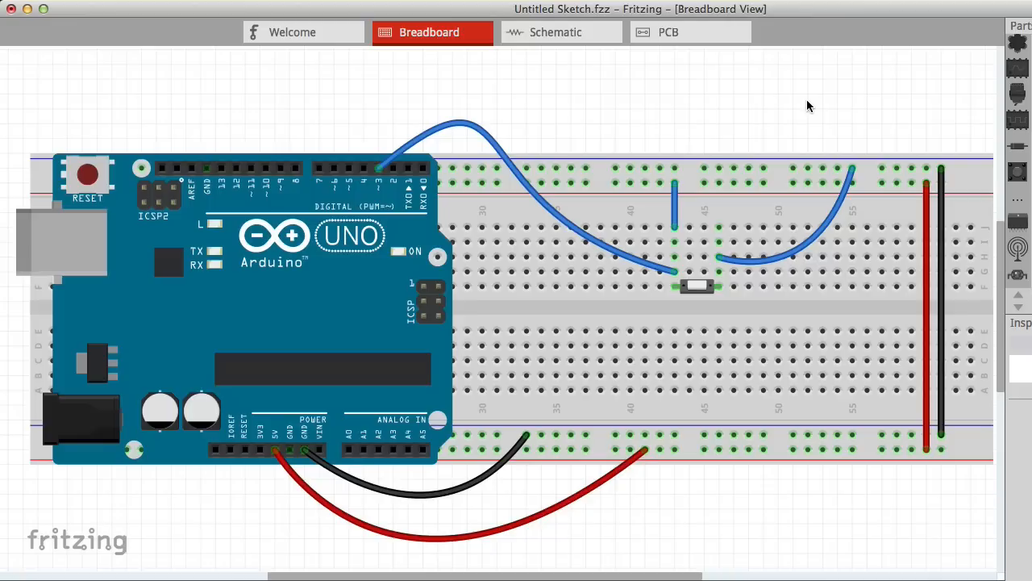
pyautogui.moveTo(690, 155)
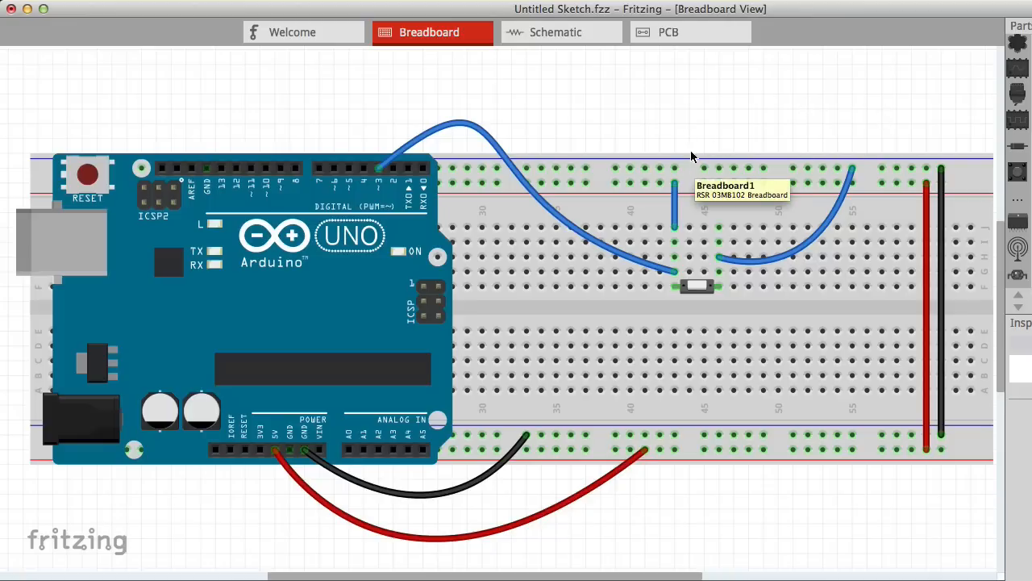
pyautogui.moveTo(681, 126)
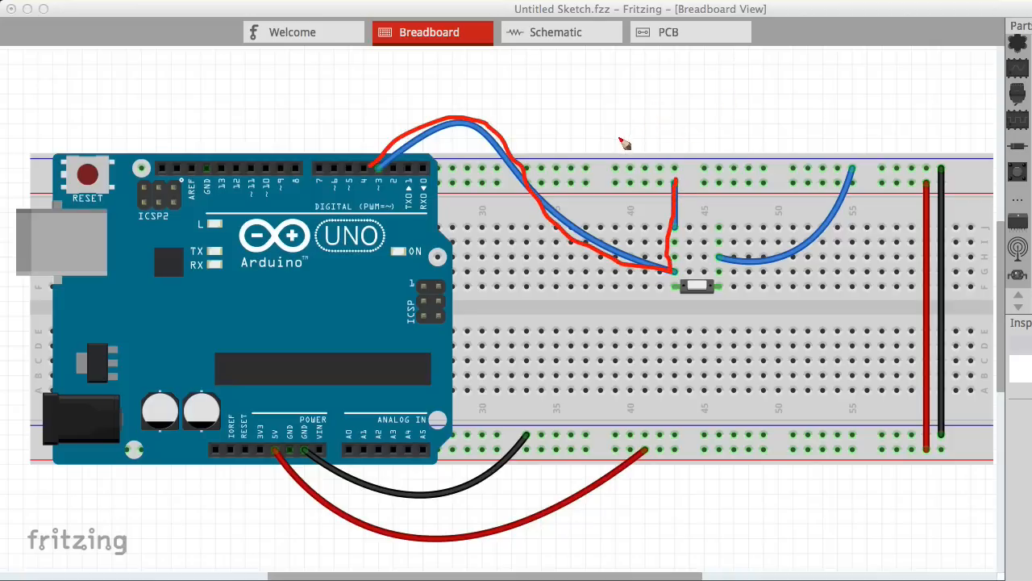
pyautogui.write('5V SHORT!')
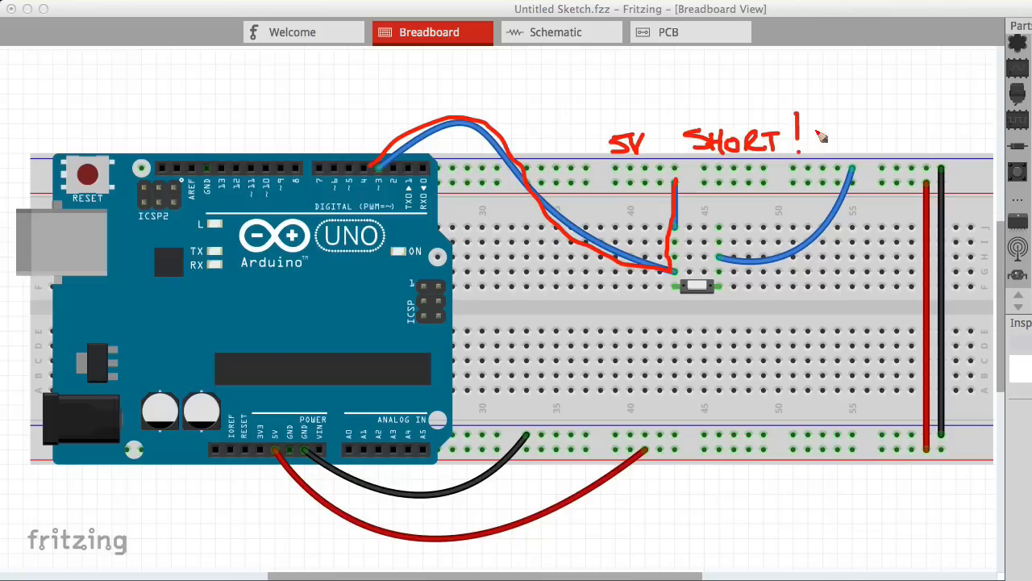
pyautogui.moveTo(862, 129)
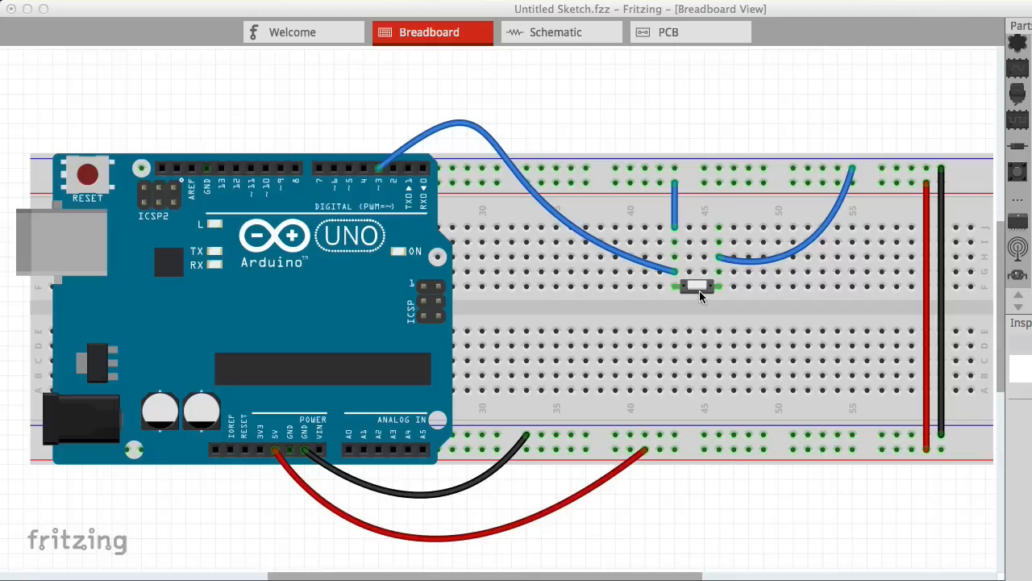
# - Move the pushbutton aside and place a resistor on the breadboard at the wire ends
pyautogui.moveTo(697, 287); pyautogui.dragTo(784, 301)
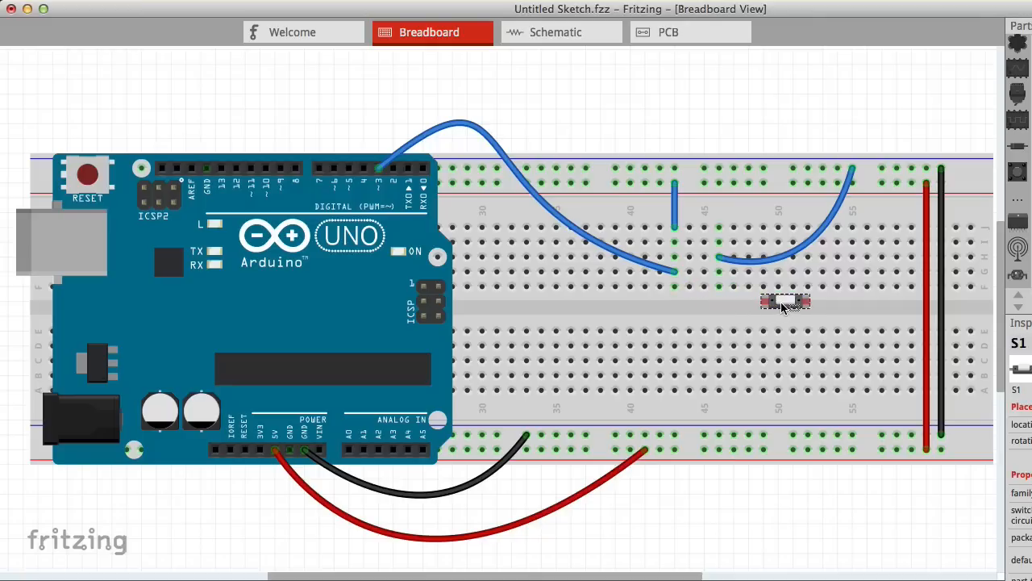
pyautogui.click(783, 302)
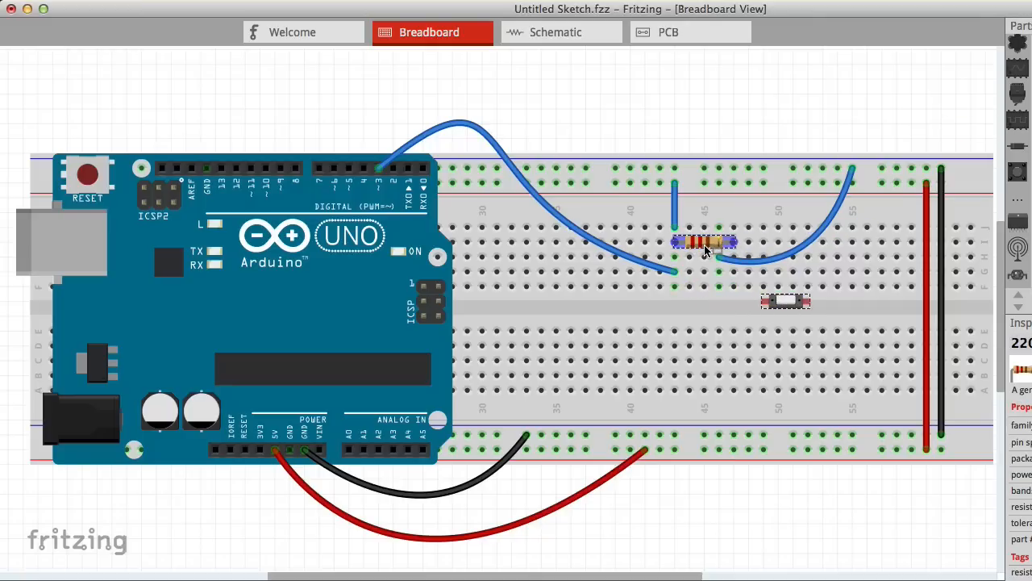
pyautogui.moveTo(706, 241); pyautogui.dragTo(645, 242)
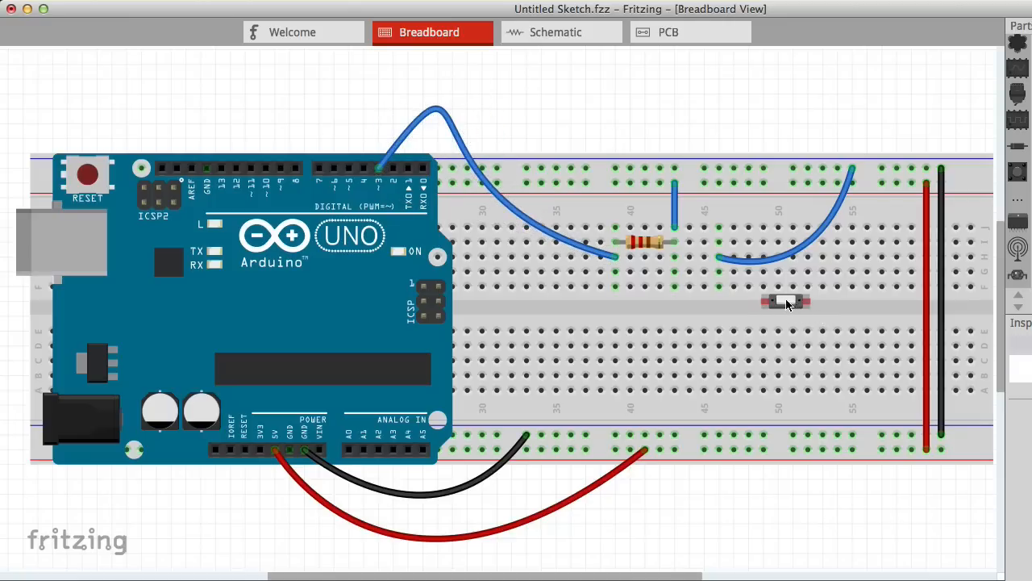
# - Move the pushbutton back beside the resistor so it sits in line with the input wire
pyautogui.moveTo(787, 301); pyautogui.dragTo(697, 272)
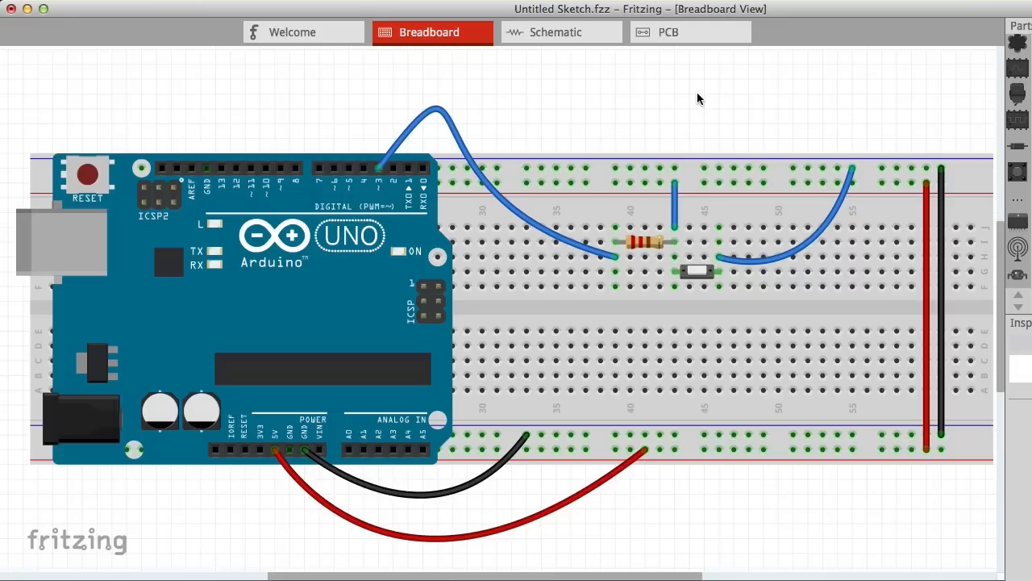
pyautogui.click(645, 242)
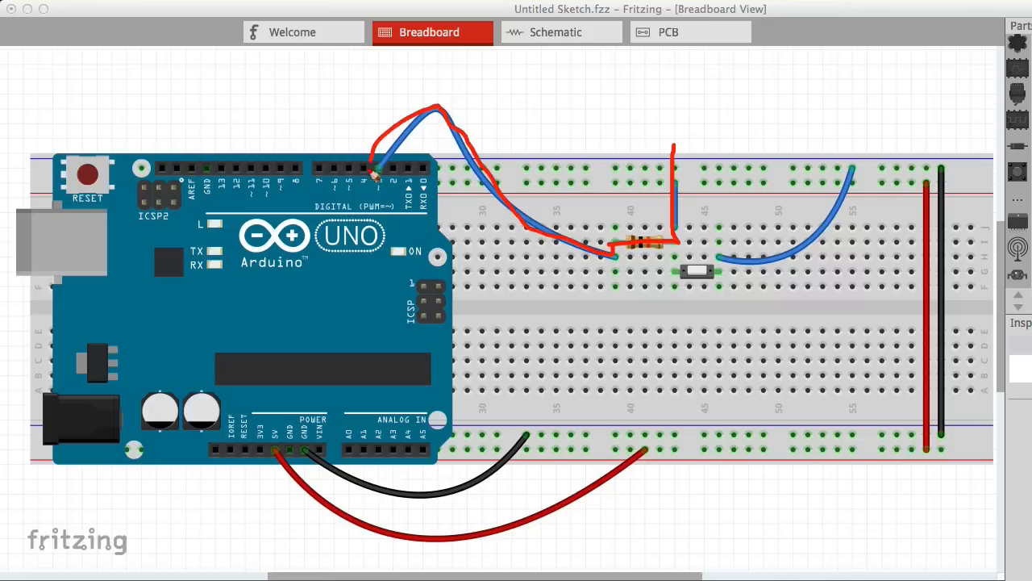
pyautogui.moveTo(604, 210)
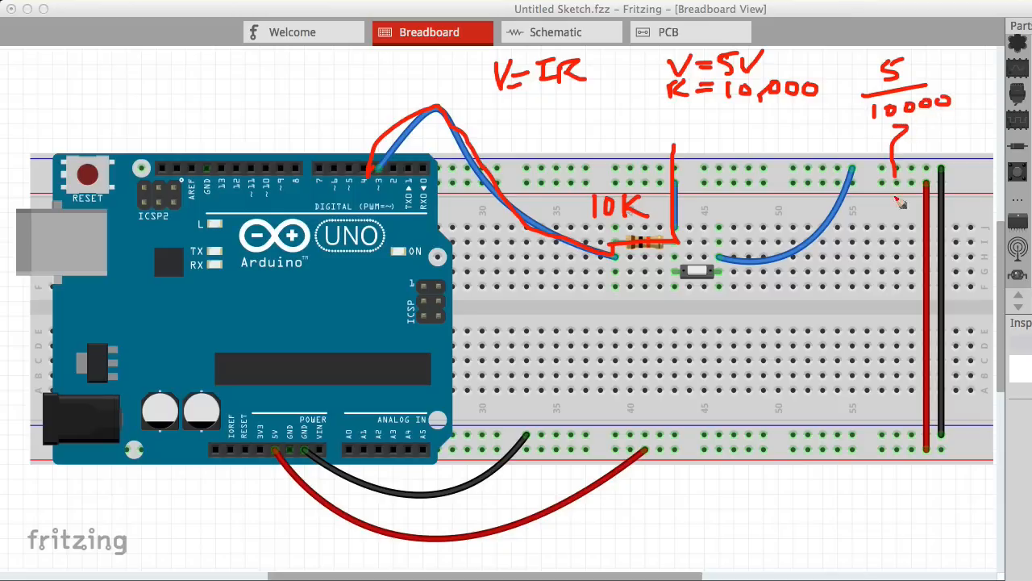
pyautogui.moveTo(895, 177); pyautogui.dragTo(842, 481)
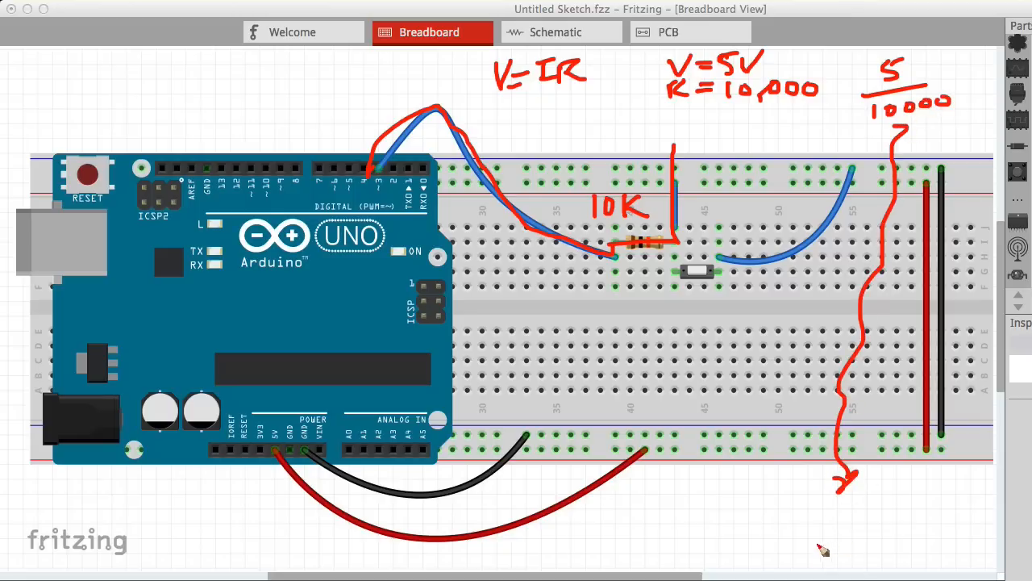
pyautogui.moveTo(830, 507)
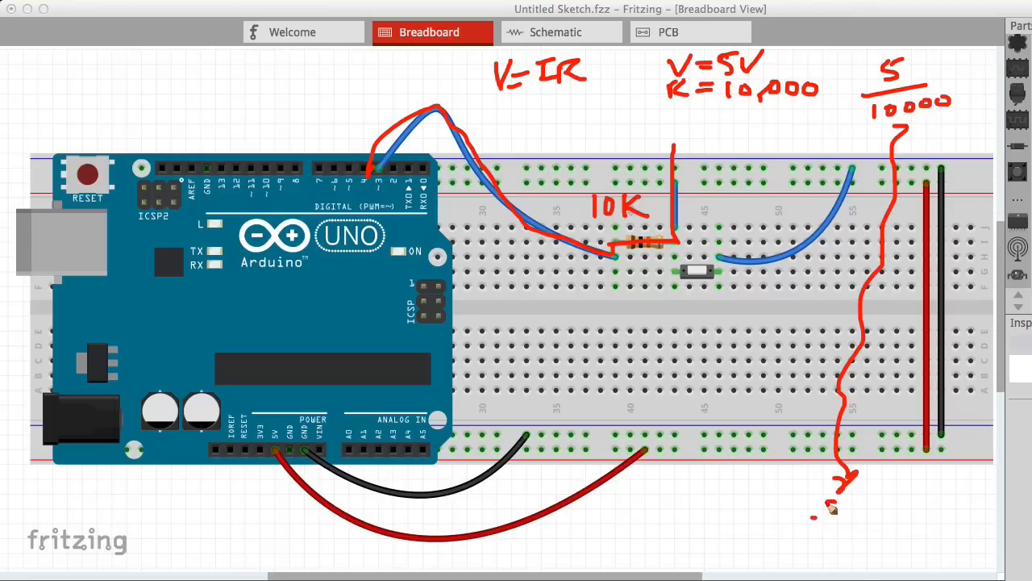
pyautogui.write('.5v')
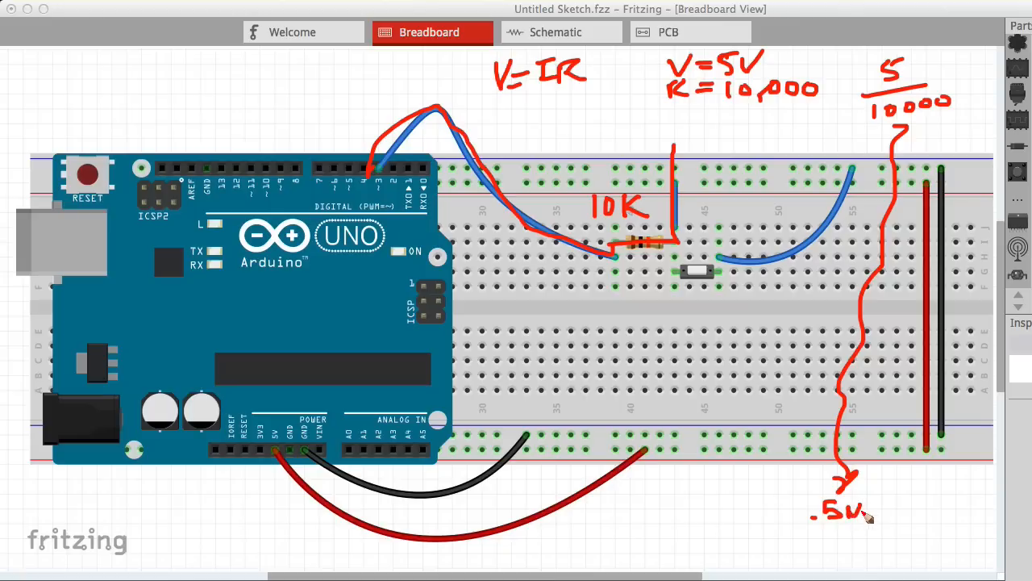
pyautogui.write('A')
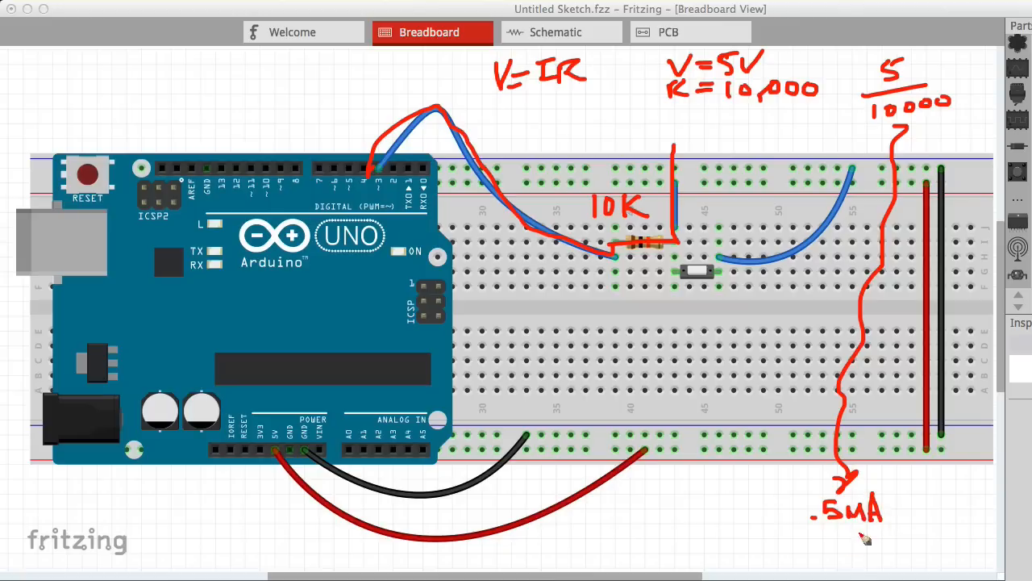
pyautogui.moveTo(804, 539); pyautogui.dragTo(905, 535)
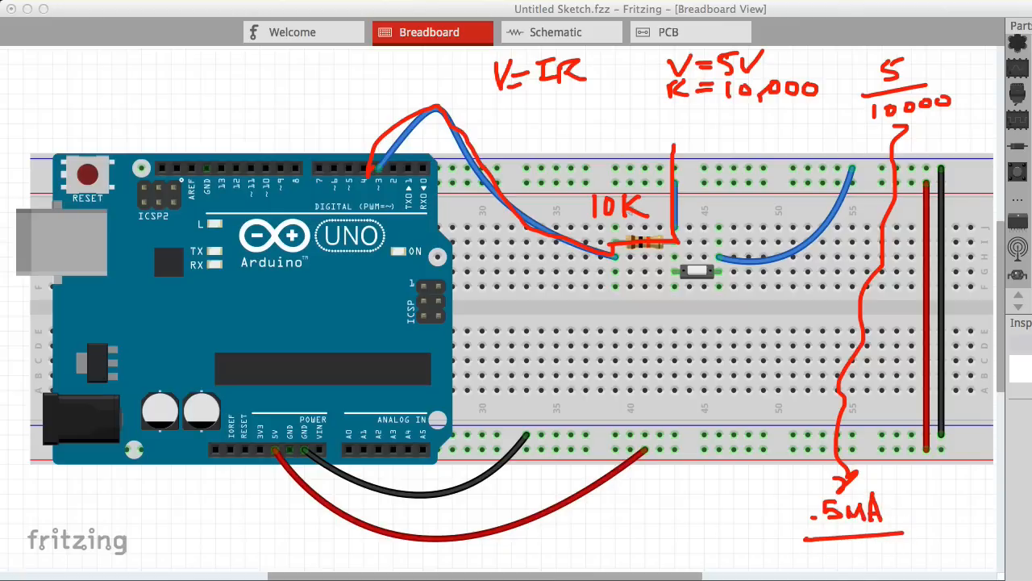
pyautogui.moveTo(911, 516)
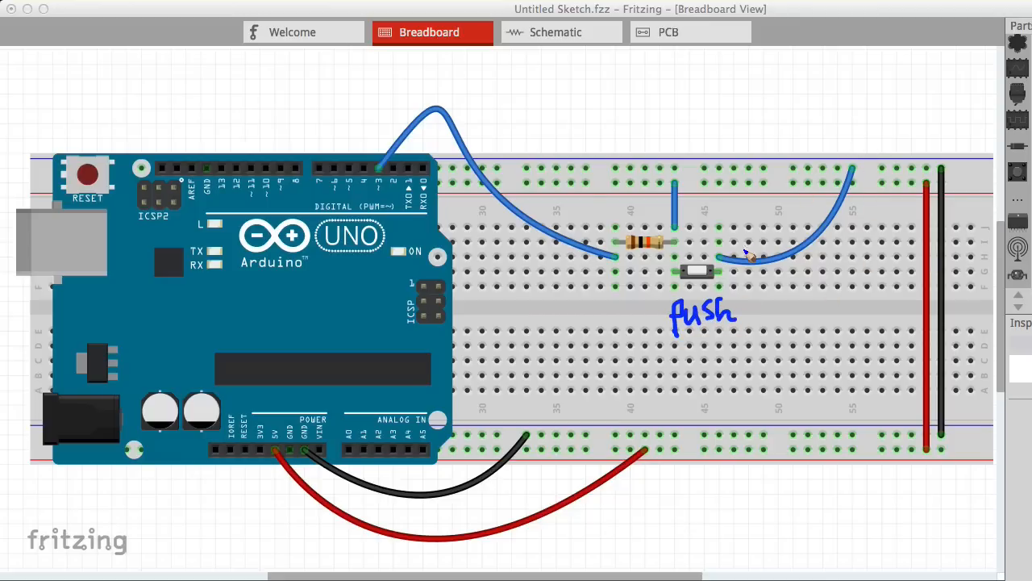
pyautogui.moveTo(750, 255); pyautogui.dragTo(807, 238)
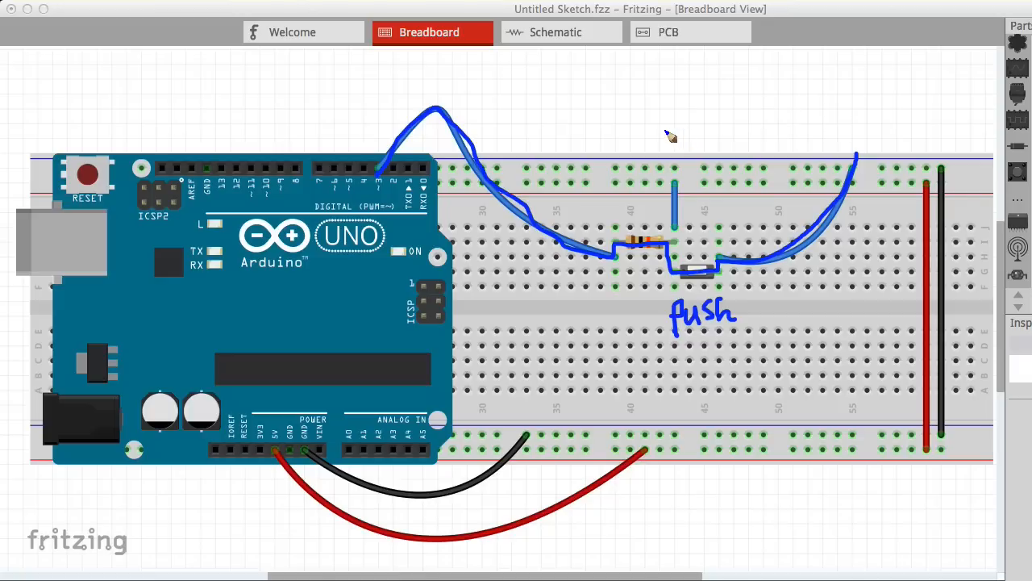
pyautogui.moveTo(685, 165)
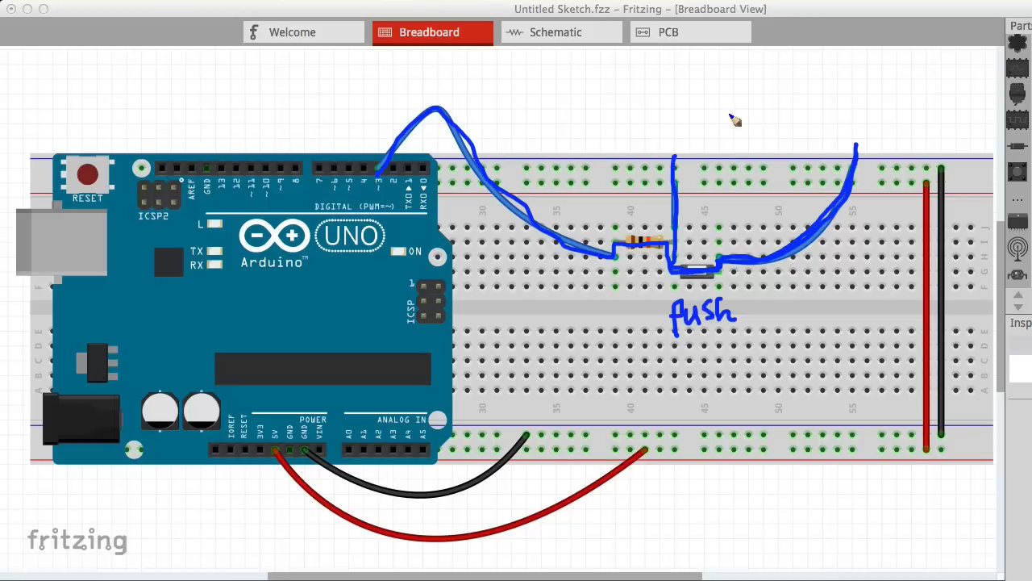
pyautogui.moveTo(722, 119)
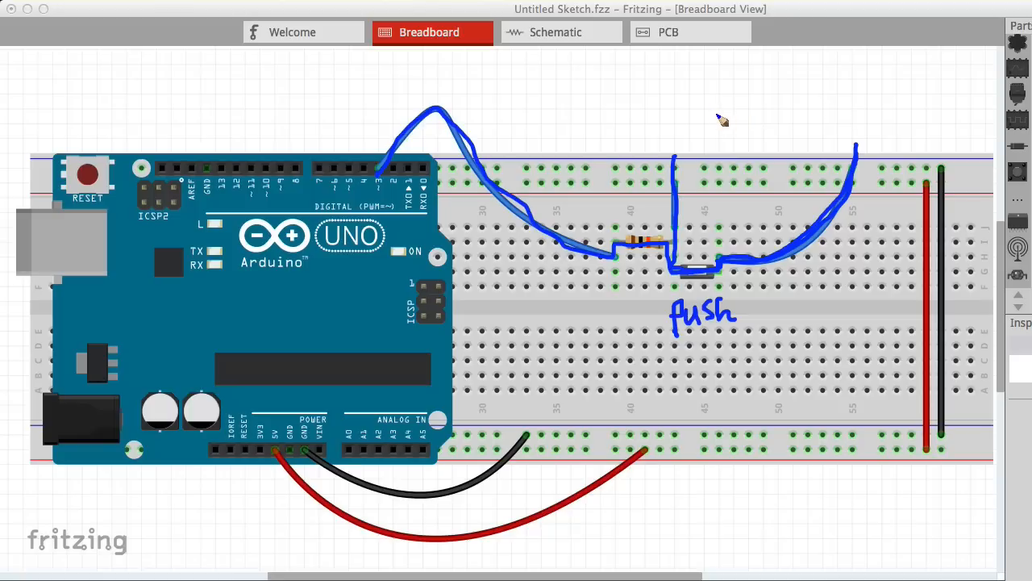
pyautogui.moveTo(720, 119)
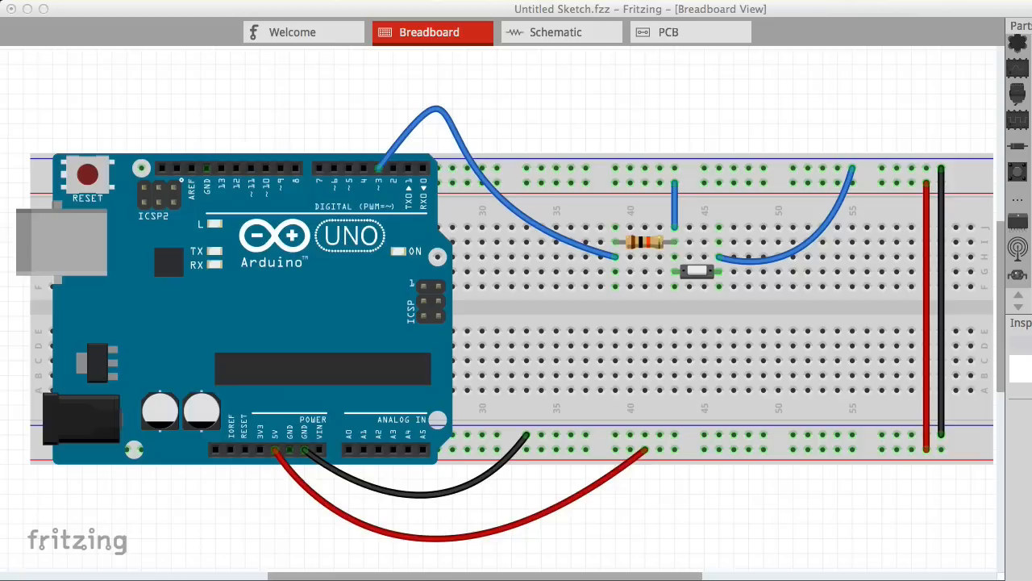
pyautogui.moveTo(532, 109)
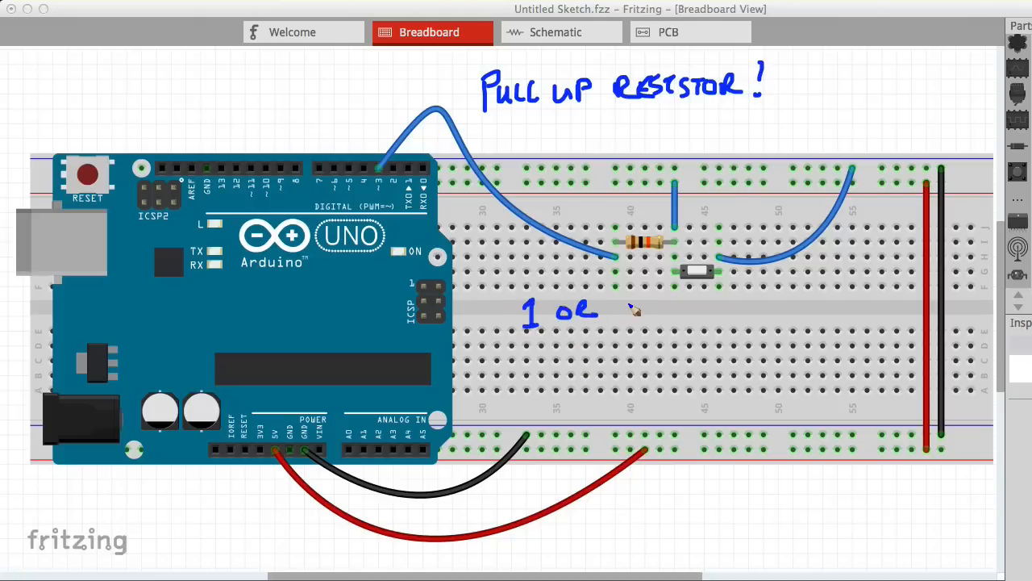
# - Write '1 OR TRUE WHEN SWITCH OPEN' below the button with the screen pen
pyautogui.write('TRUE WHEN')
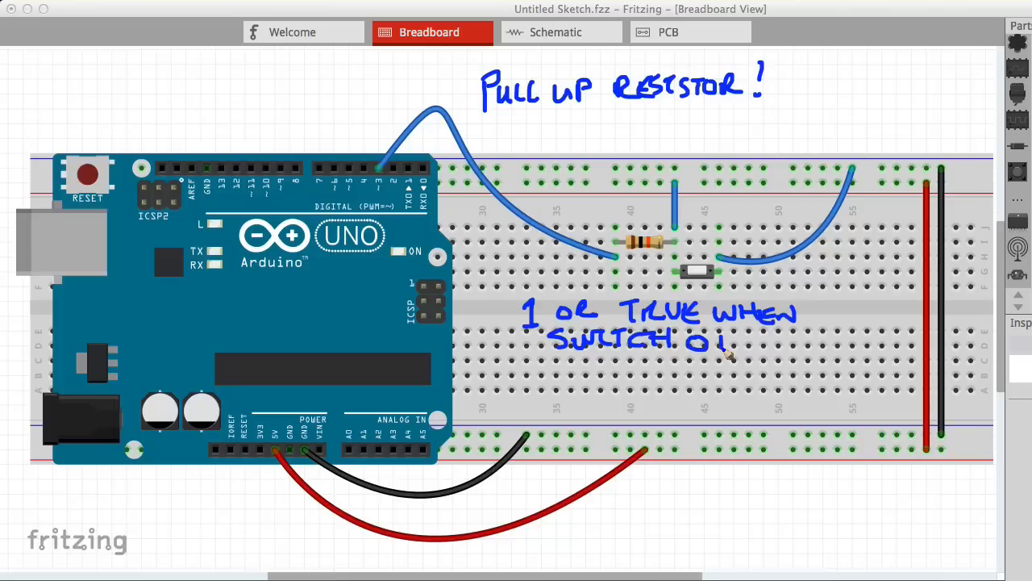
pyautogui.write('PEN')
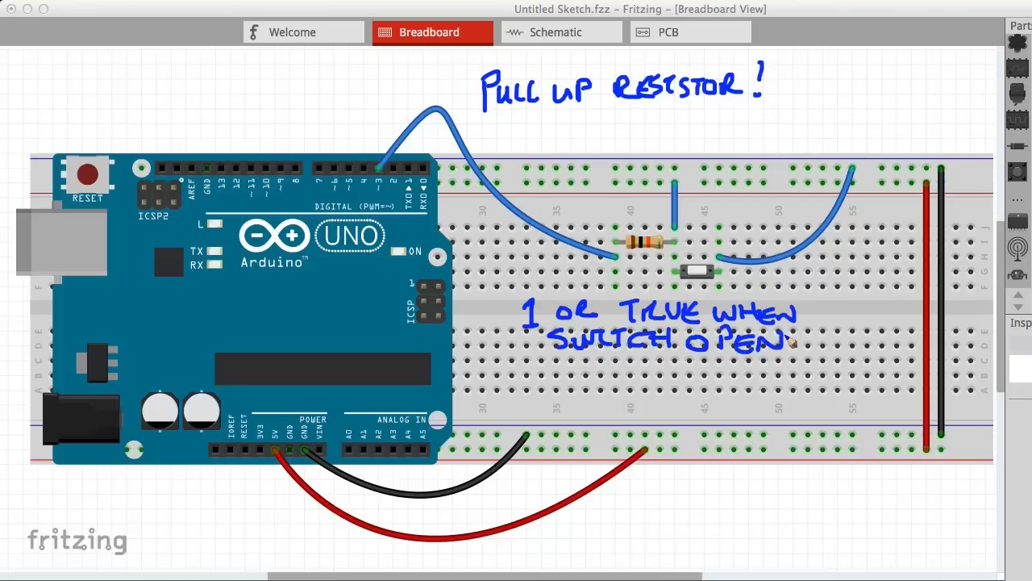